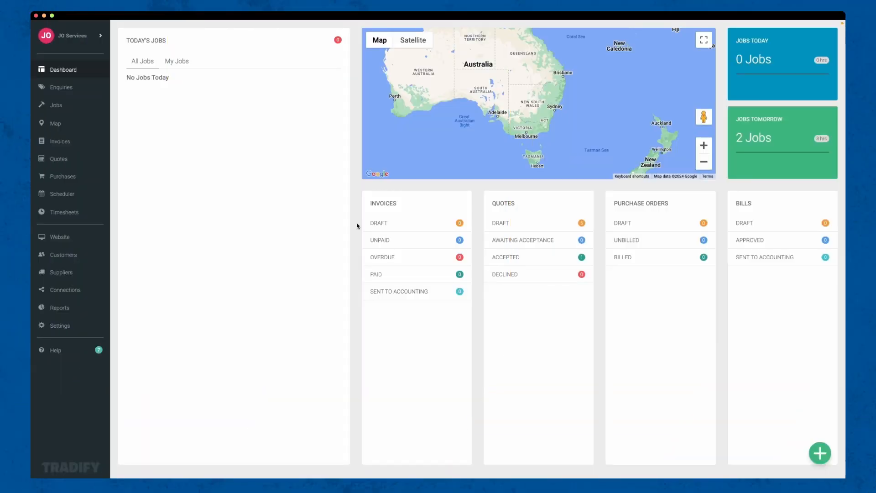
pyautogui.moveTo(136, 300)
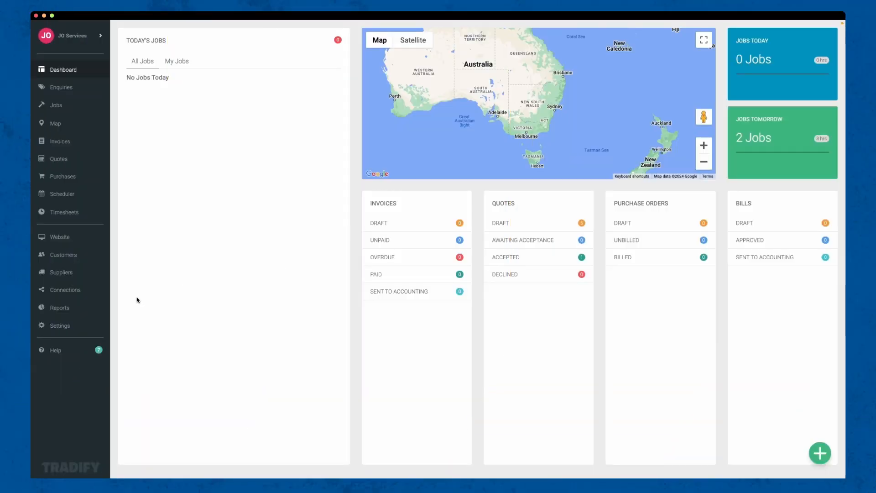
# - Open Settings, landing on the Billing Rates page listing three existing rates
pyautogui.click(59, 325)
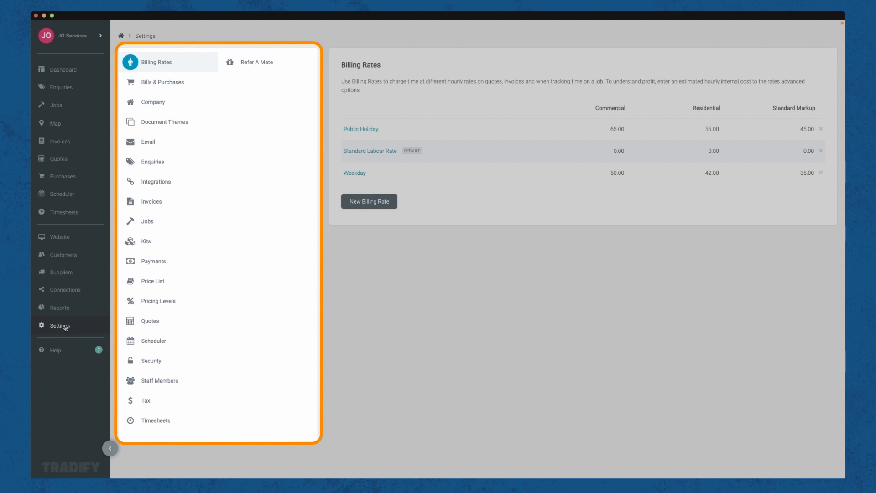
pyautogui.click(164, 122)
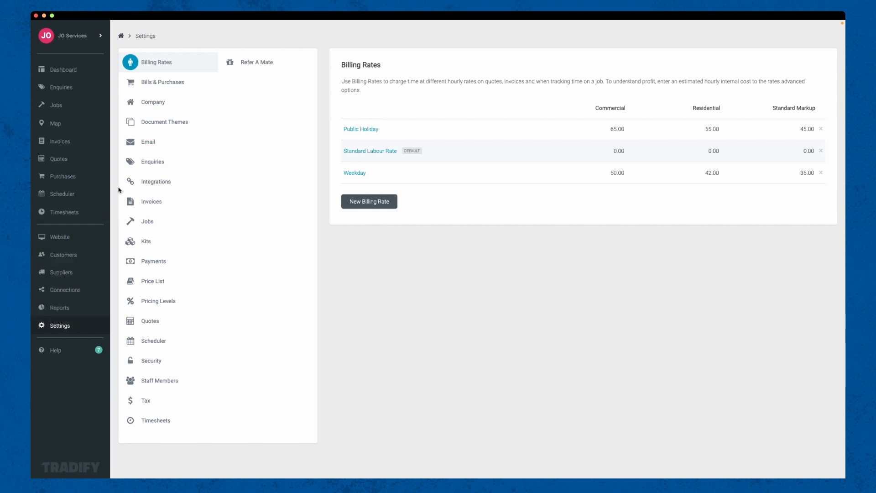
# - Review the JO Services theme's quote and invoice layouts, hiding invoice quantity, unit price and discount
pyautogui.click(164, 122)
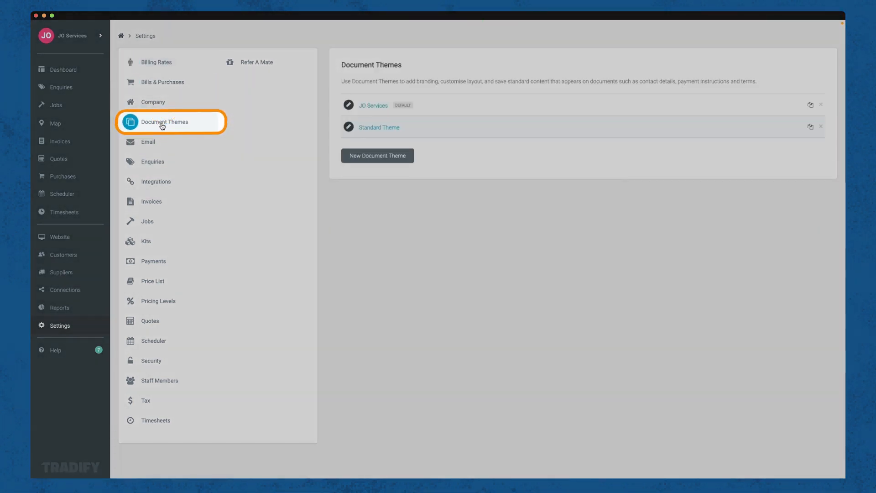
pyautogui.click(374, 105)
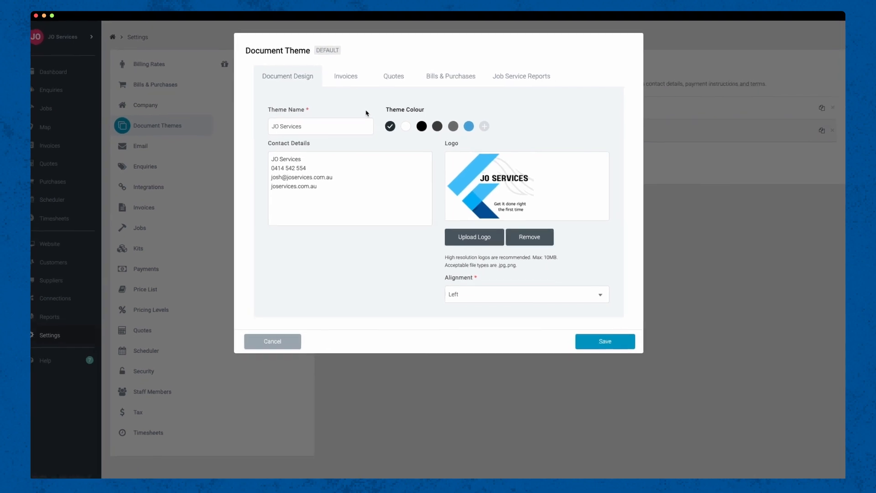
pyautogui.click(393, 76)
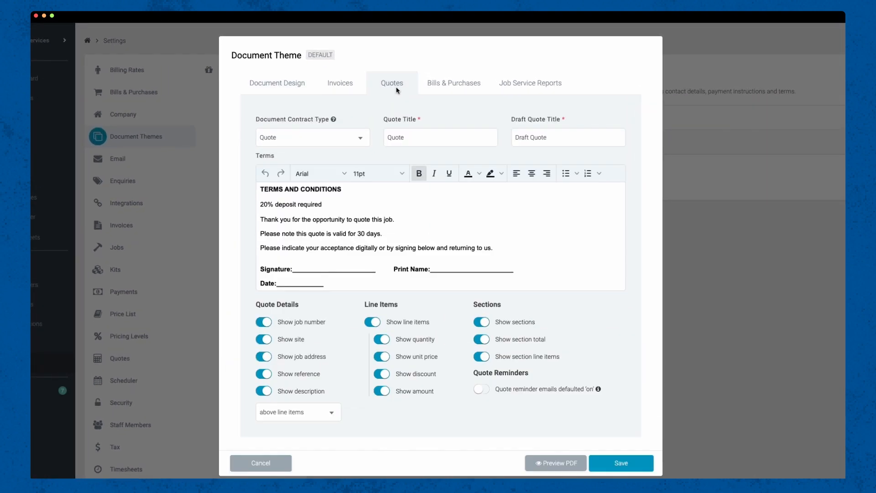
pyautogui.click(339, 82)
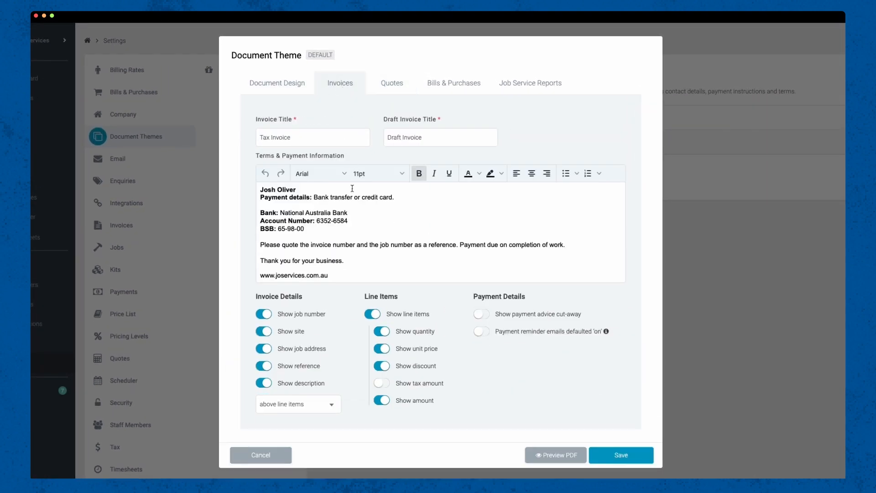
pyautogui.click(381, 366)
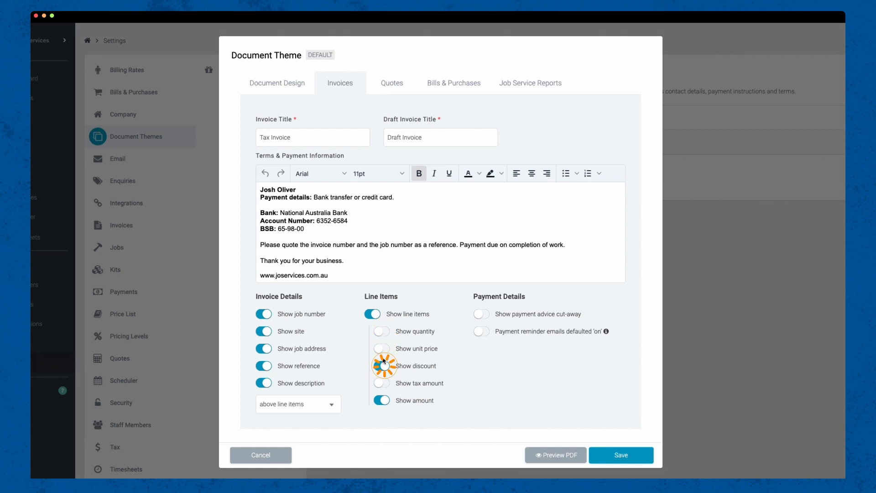
pyautogui.click(277, 82)
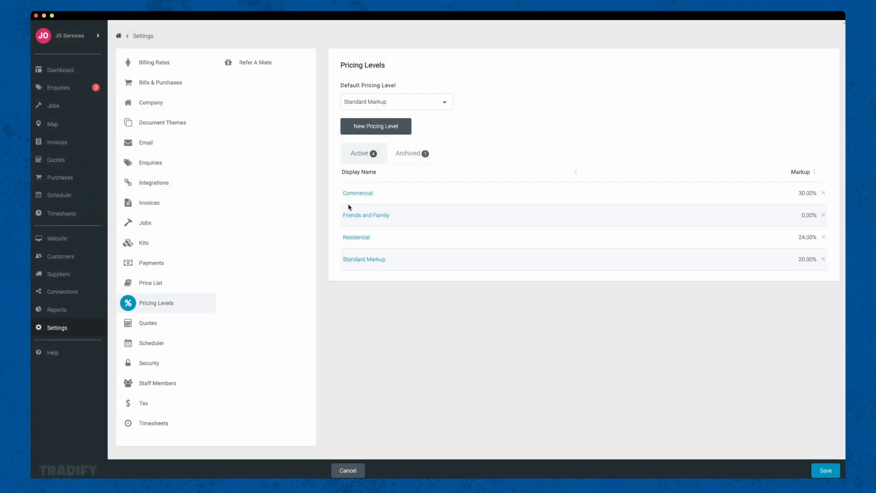
# - Change pricing level markups to Friends and Family 18% and Residential 22%, and save
pyautogui.click(358, 193)
pyautogui.write('32.0000')
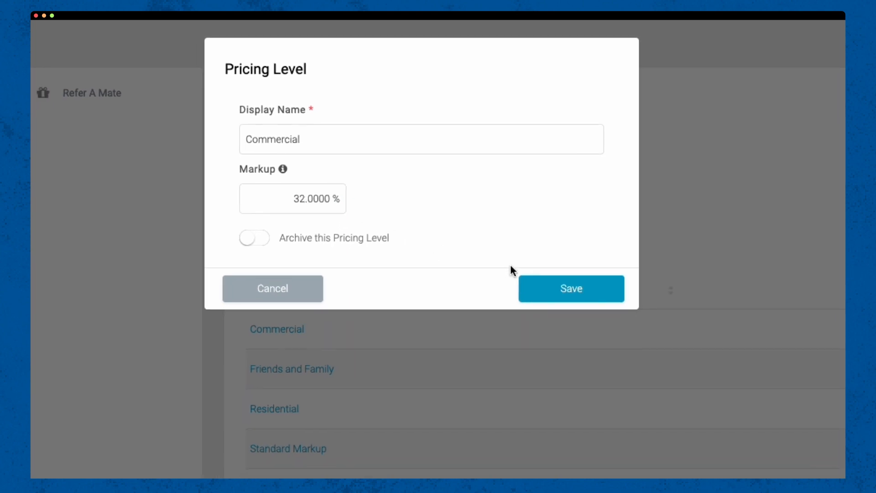
pyautogui.click(571, 288)
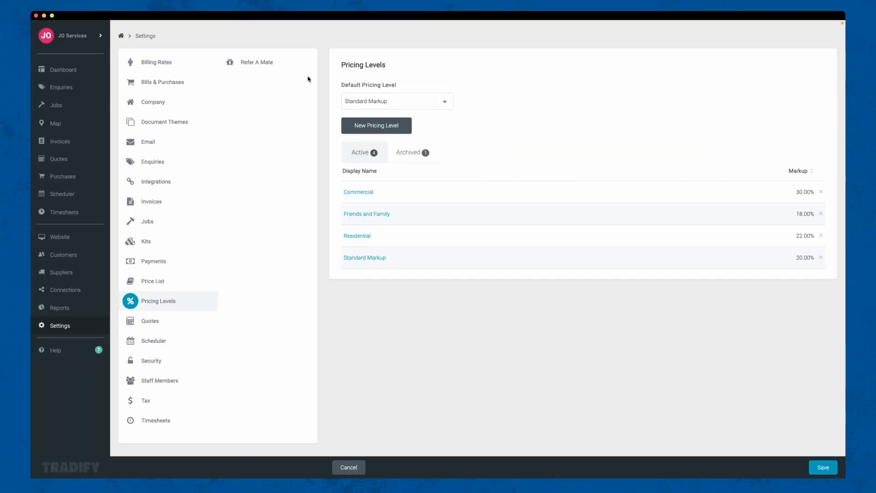
pyautogui.click(156, 62)
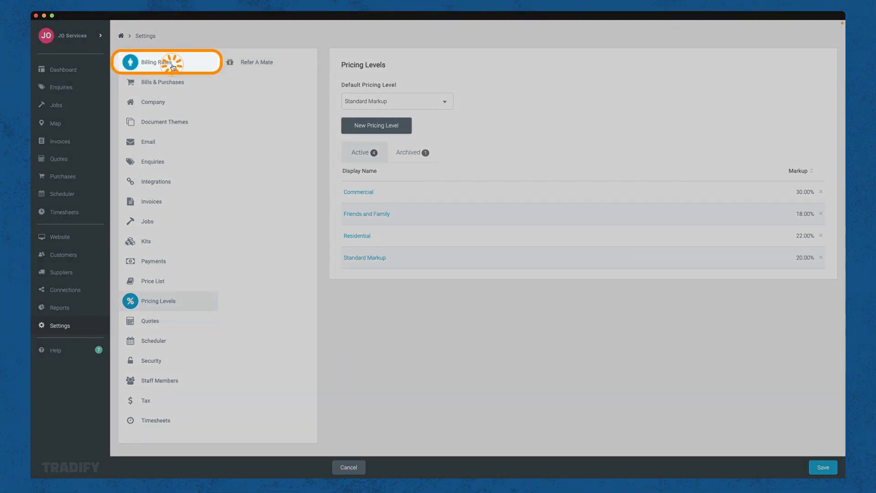
# - Check the Public Holiday billing rate's hourly amounts for each pricing level
pyautogui.click(151, 62)
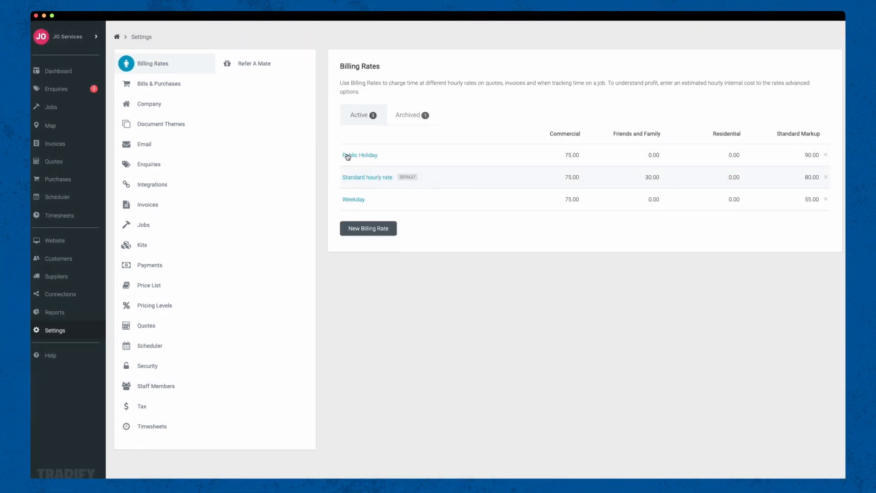
pyautogui.click(367, 177)
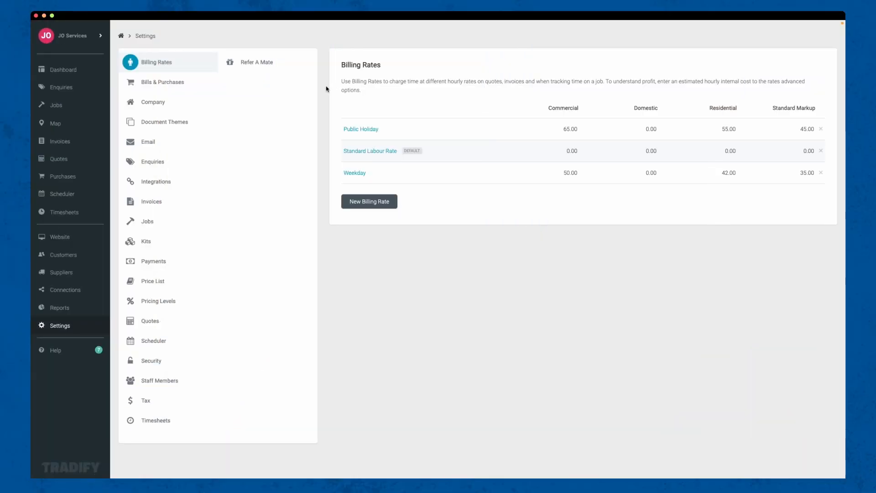
pyautogui.click(152, 281)
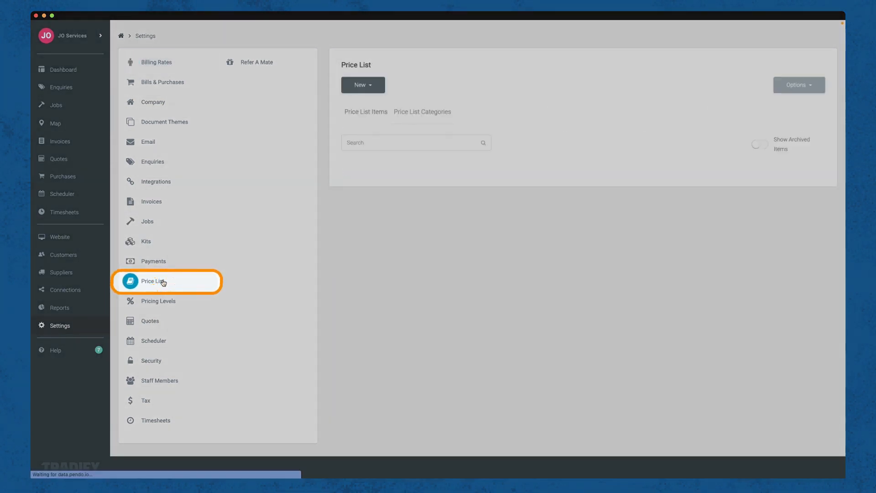
# - Scan the Price List Items tab for buy prices and per-level prices
pyautogui.click(162, 281)
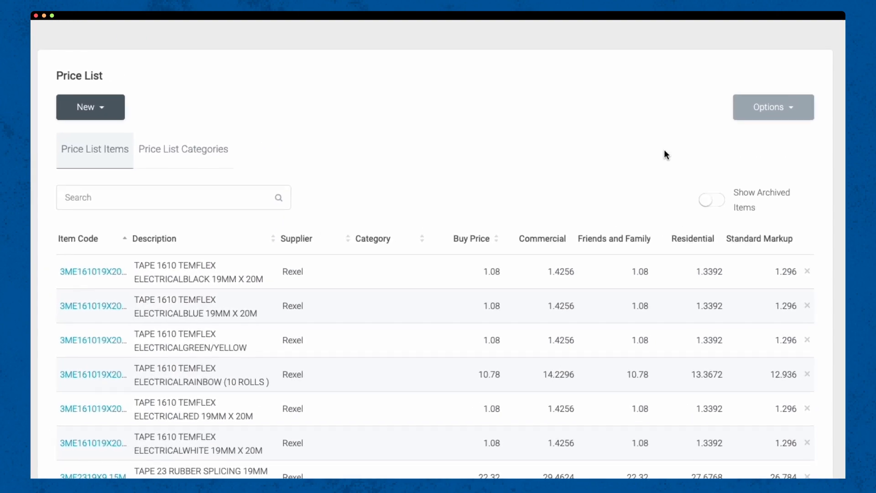
pyautogui.click(773, 107)
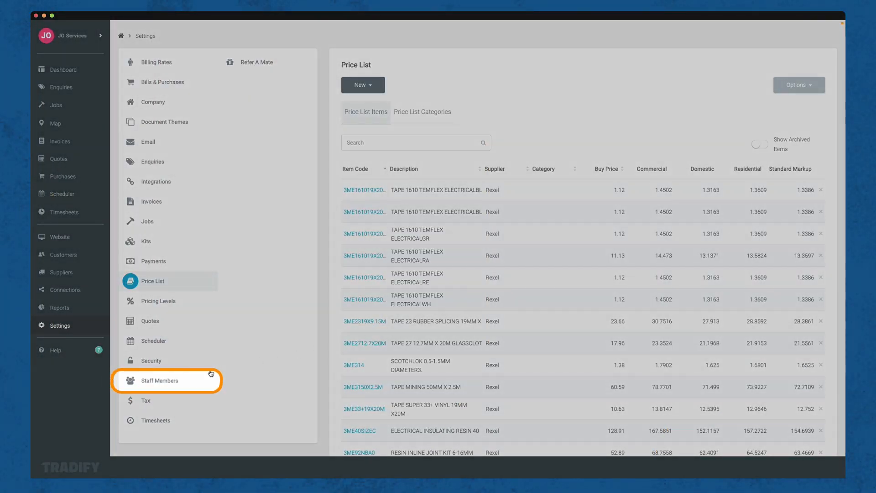
pyautogui.click(159, 380)
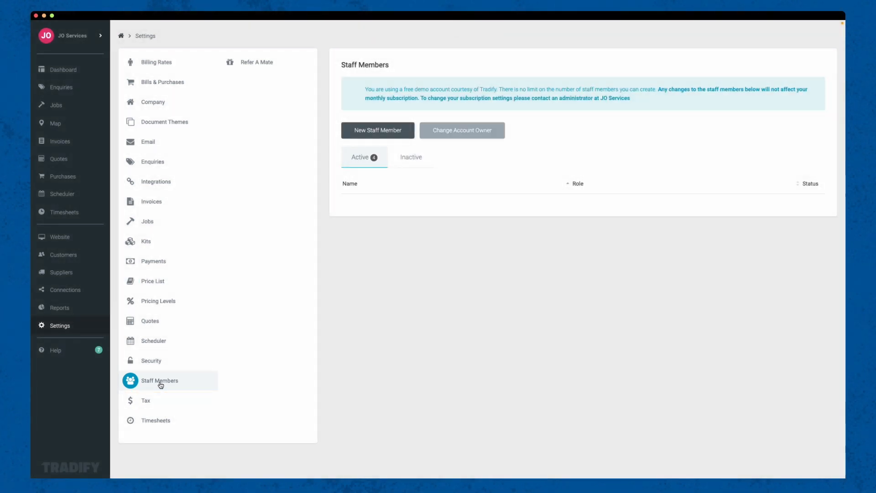
# - View the first active staff member's profile details and permissions
pyautogui.click(159, 380)
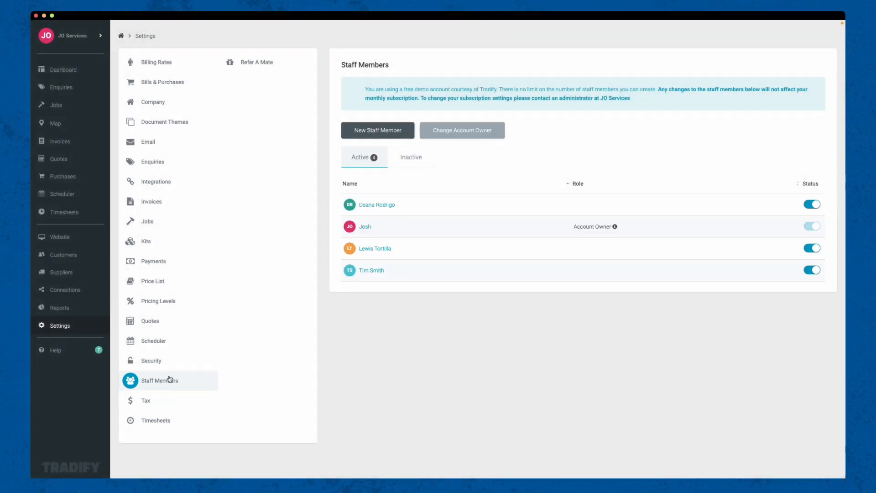
pyautogui.click(376, 204)
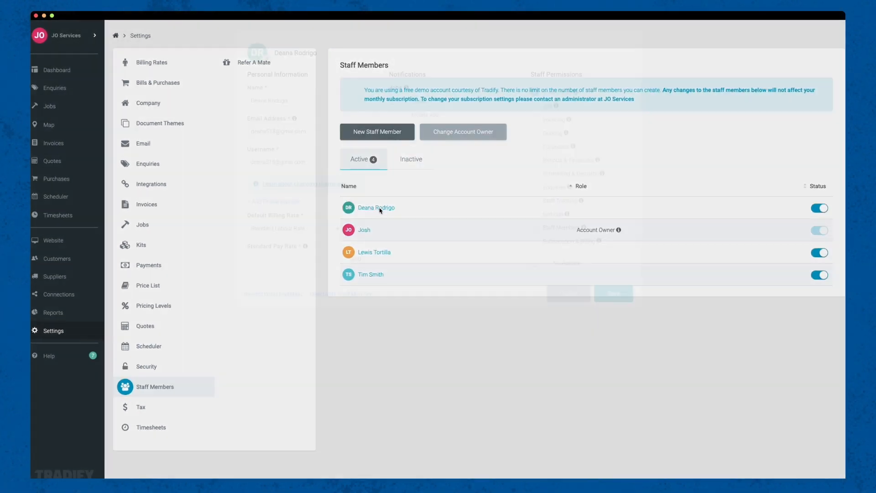
pyautogui.click(375, 207)
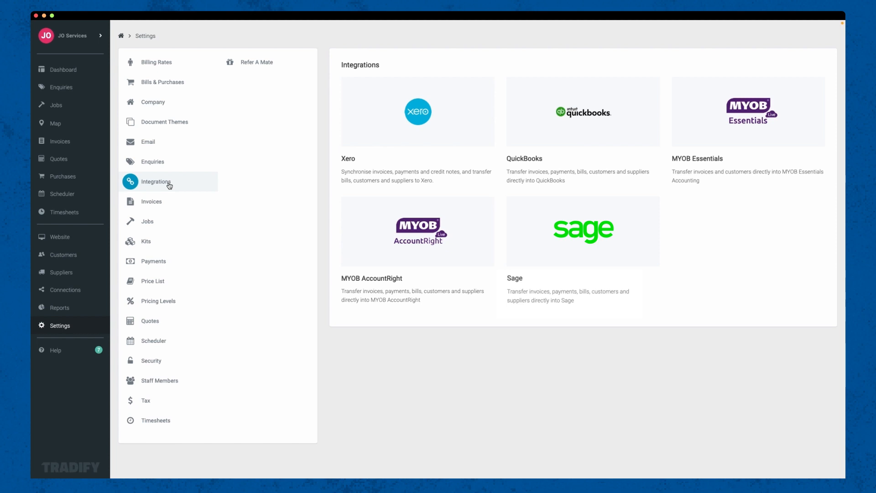
# - Return to the Dashboard with today's jobs, map and invoice, quote and bill summaries
pyautogui.click(63, 69)
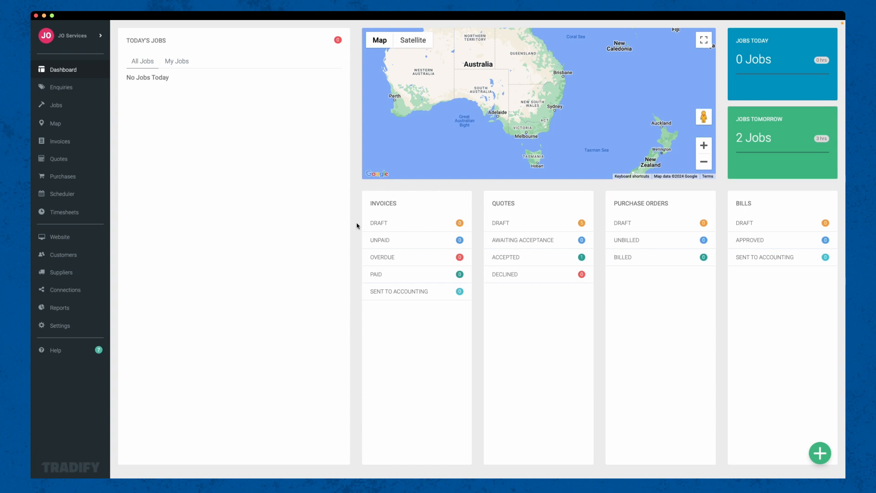